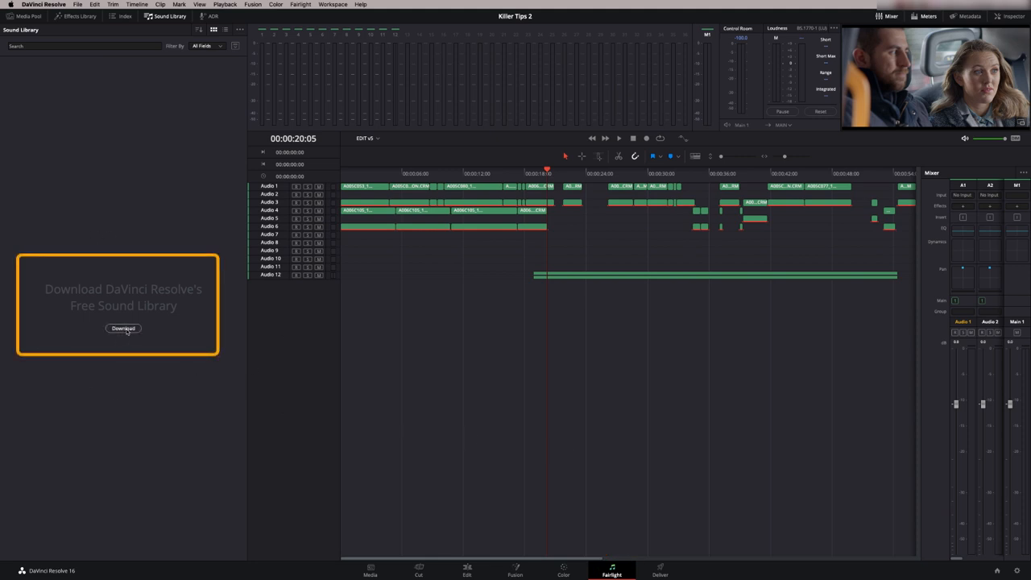
Step: Start the free Fairlight Sound Library download and submit the Blackmagic registration form
{"action": "left_click", "coordinate": [122, 329]}
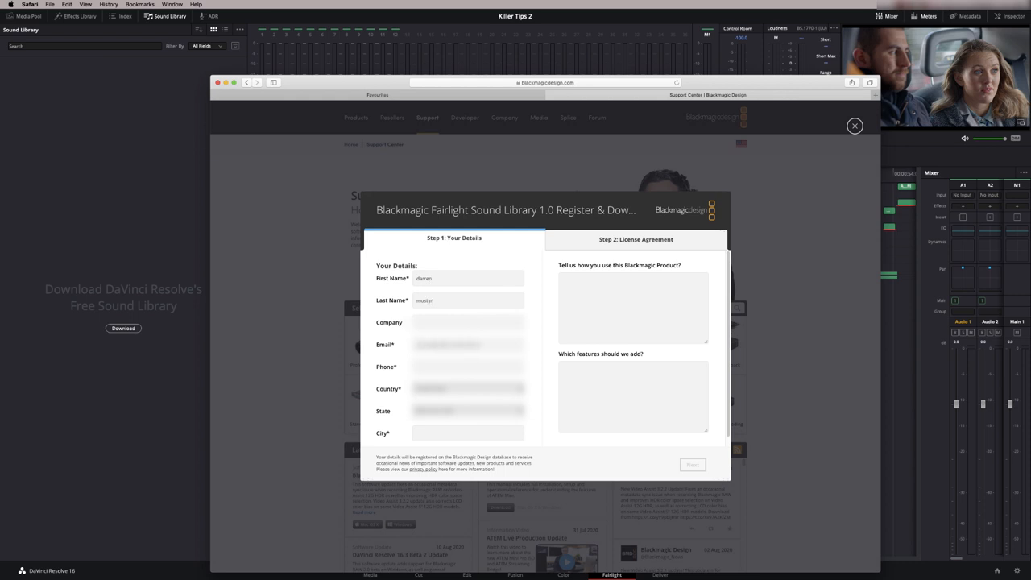
{"action": "left_click", "coordinate": [693, 464]}
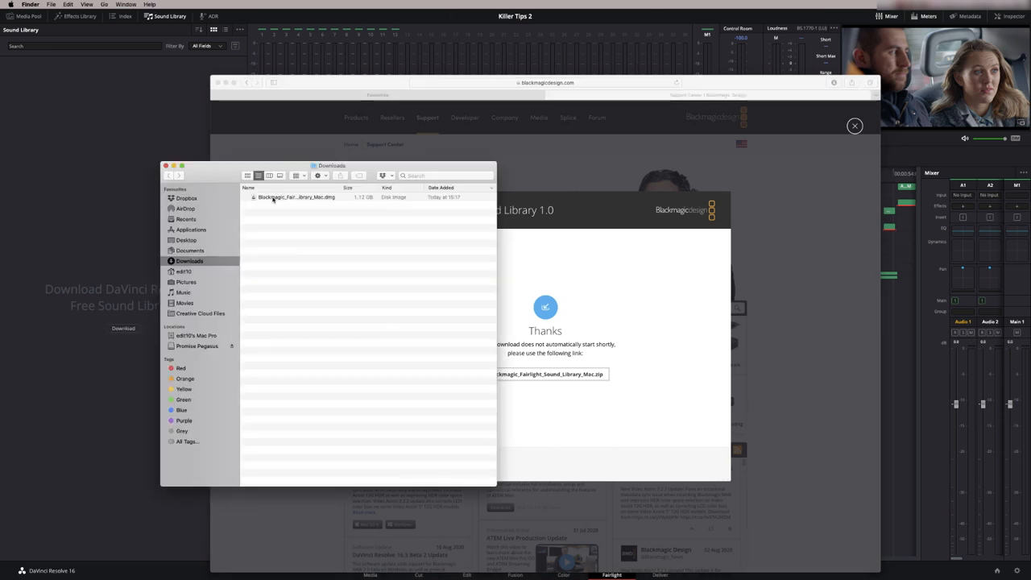
Step: Launch the Fairlight Sound Library 1.0 installer from the downloaded disk image and continue past its introduction
{"action": "double_click", "coordinate": [297, 196]}
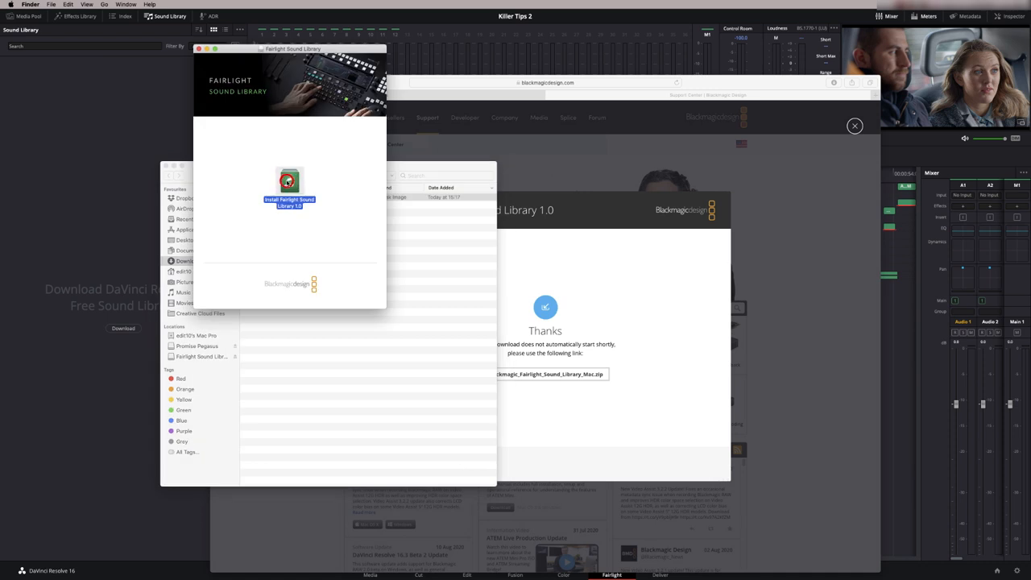
{"action": "double_click", "coordinate": [291, 180]}
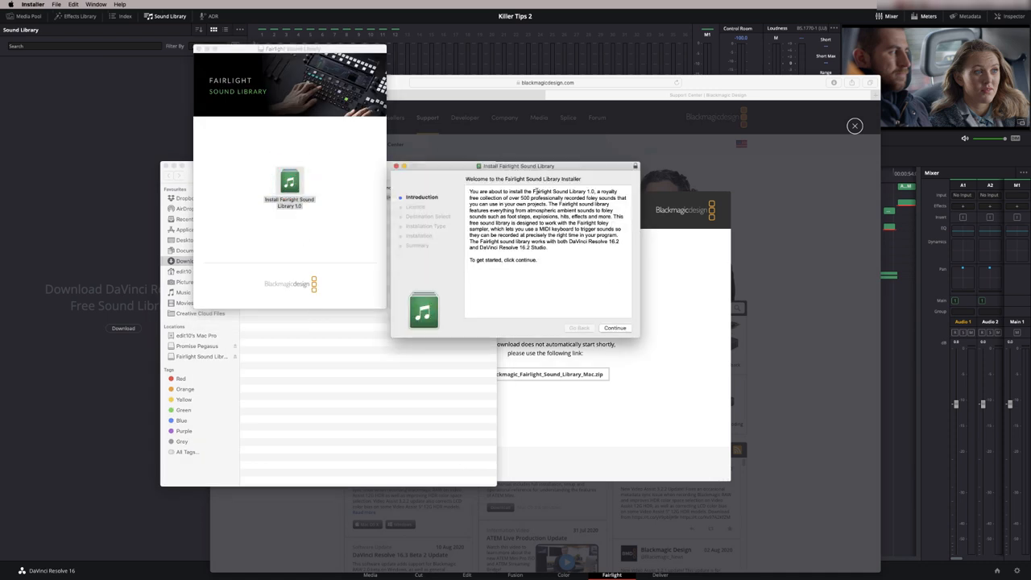
{"action": "left_click", "coordinate": [615, 329]}
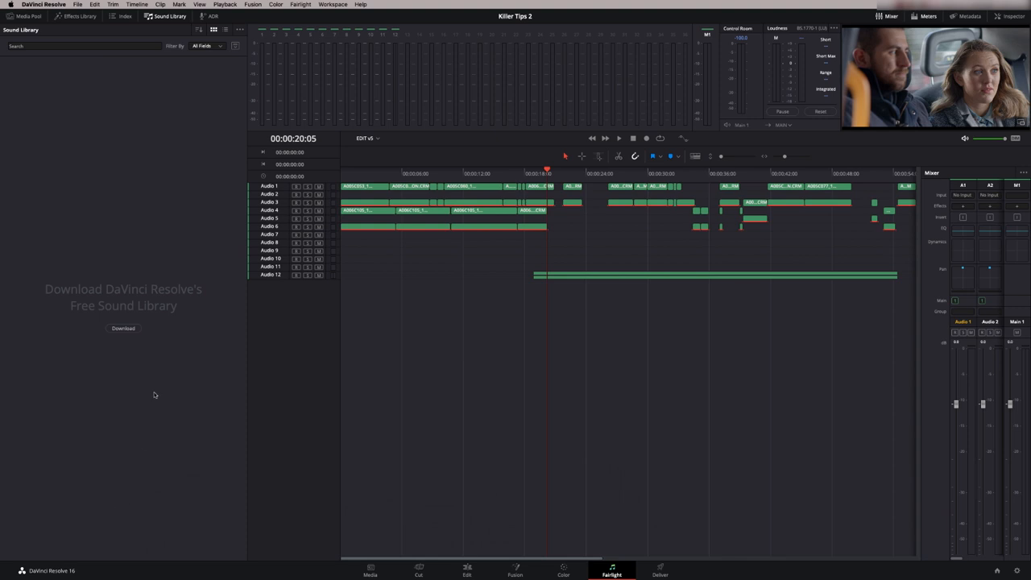
Step: Reload the Sound Library panel so the installed library appears and focus its search field
{"action": "left_click", "coordinate": [43, 5]}
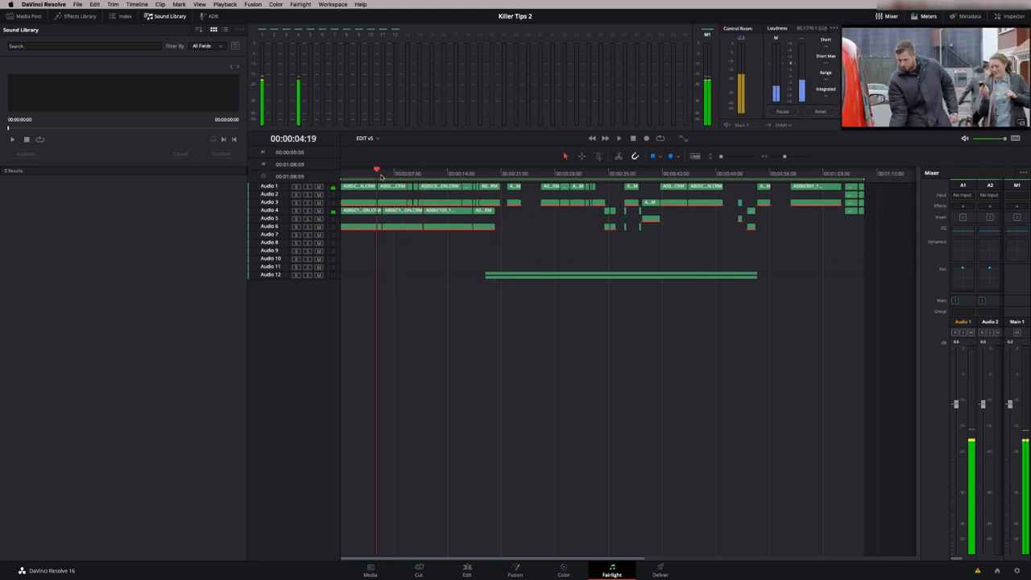
{"action": "left_click", "coordinate": [617, 138]}
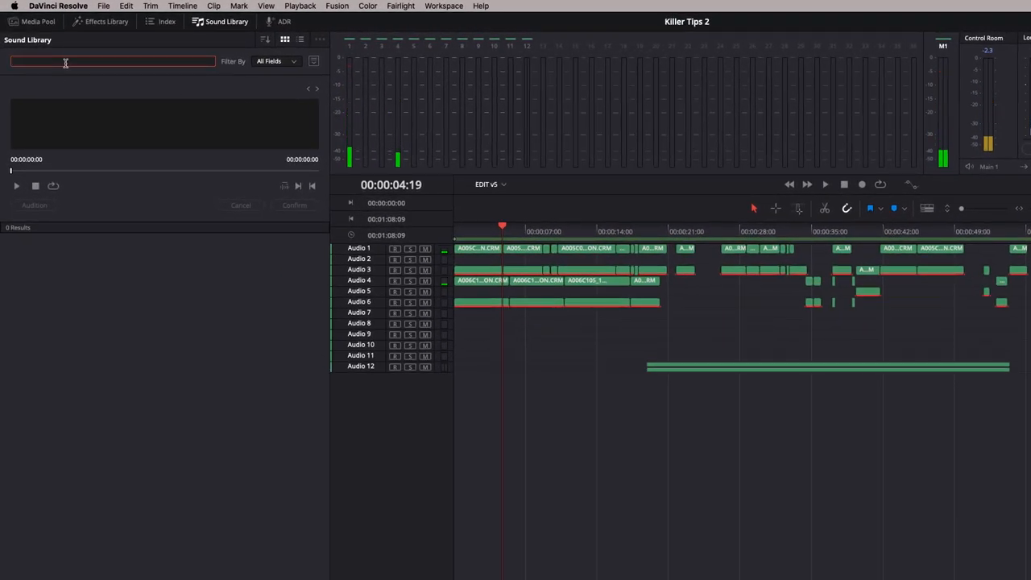
Step: Search the Sound Library for 'car door' and preview Car Door Grab.M before adding it to the timeline
{"action": "type", "text": "car door"}
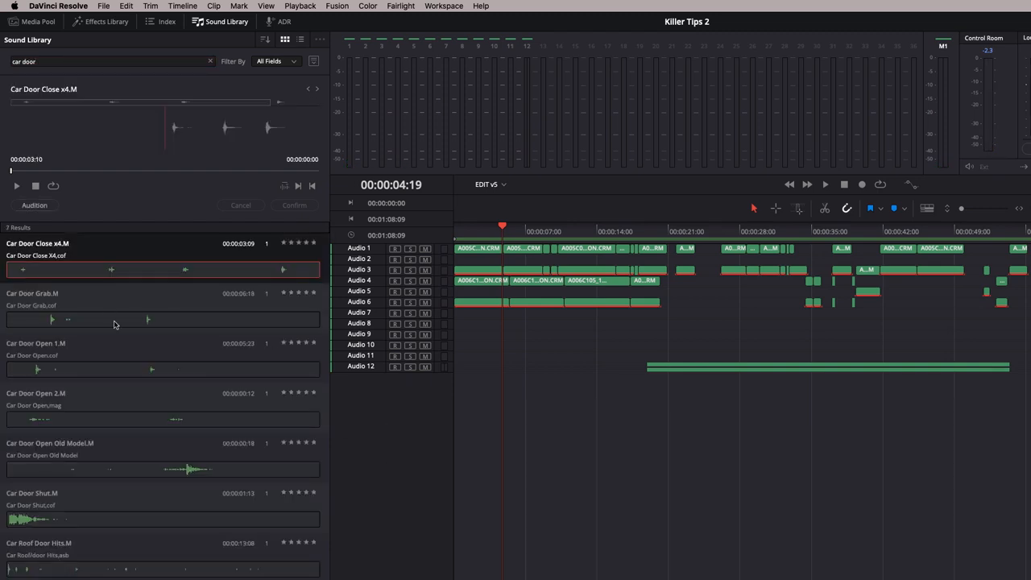
{"action": "mouse_move", "coordinate": [121, 294]}
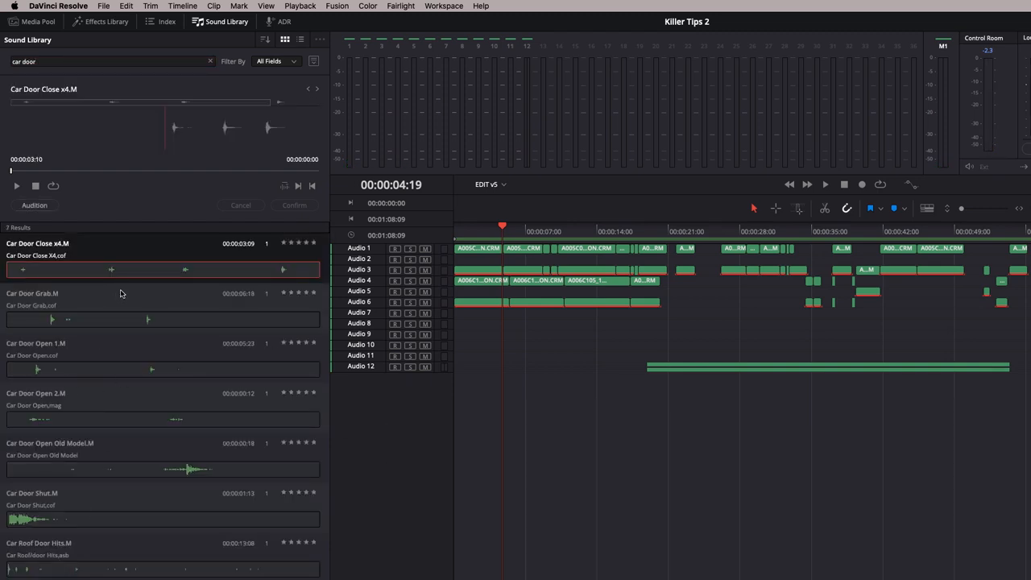
{"action": "left_click", "coordinate": [16, 187]}
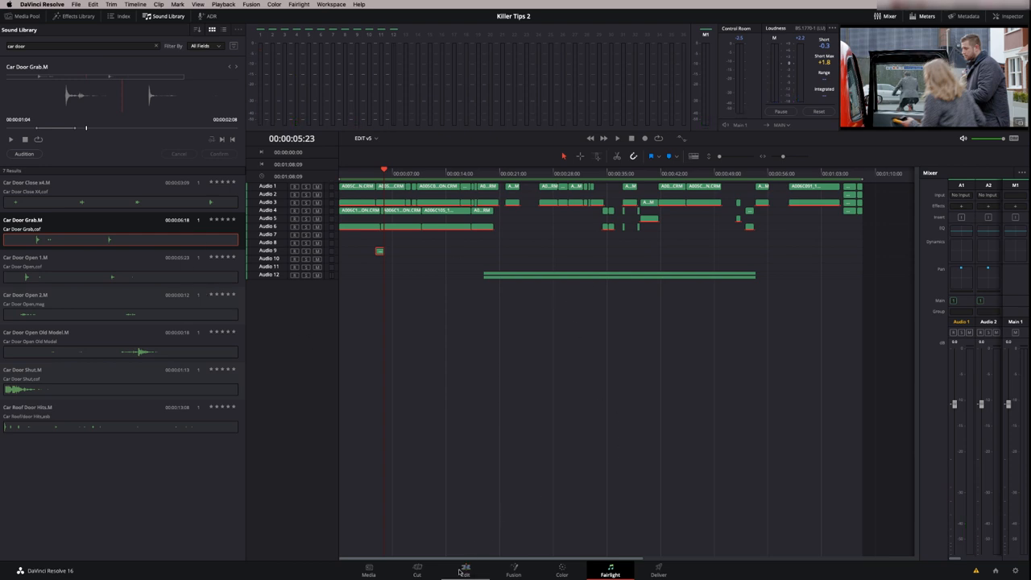
Step: Switch to the Edit page and show its Sound Library panel
{"action": "left_click", "coordinate": [464, 570]}
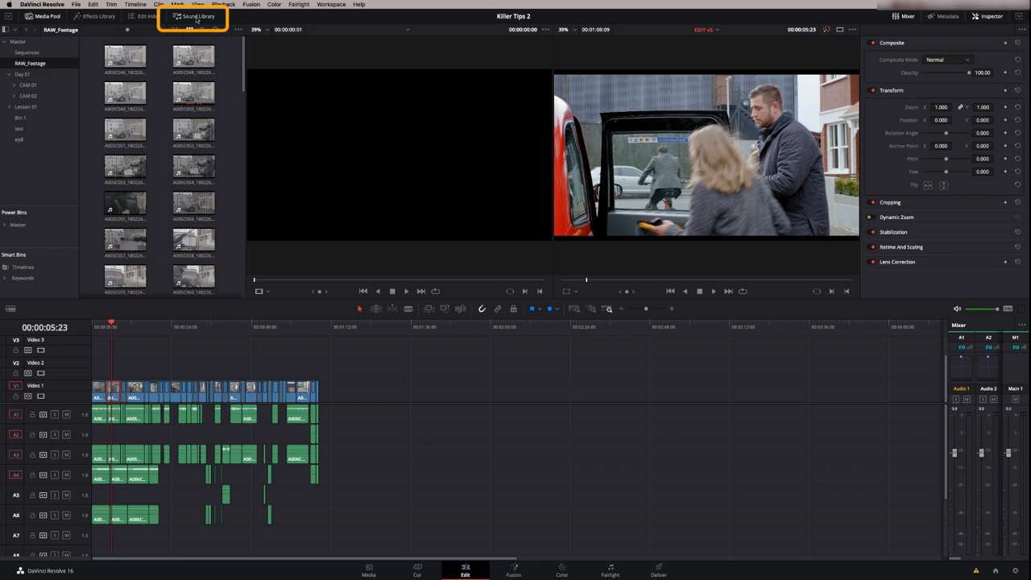
{"action": "left_click", "coordinate": [194, 16]}
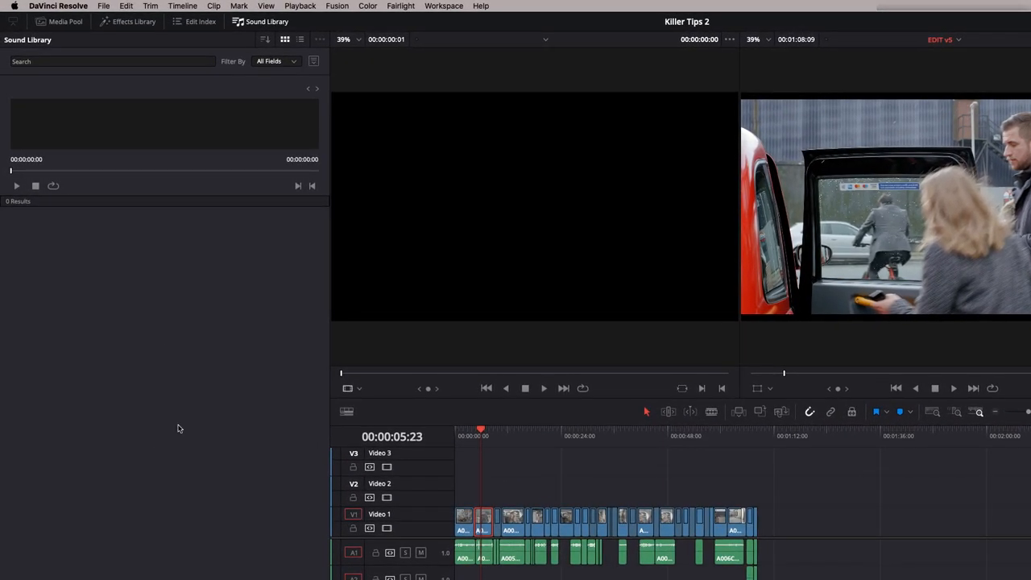
Step: List all 115 library sounds, browse the list, then search for 'car engine'
{"action": "left_click", "coordinate": [111, 61]}
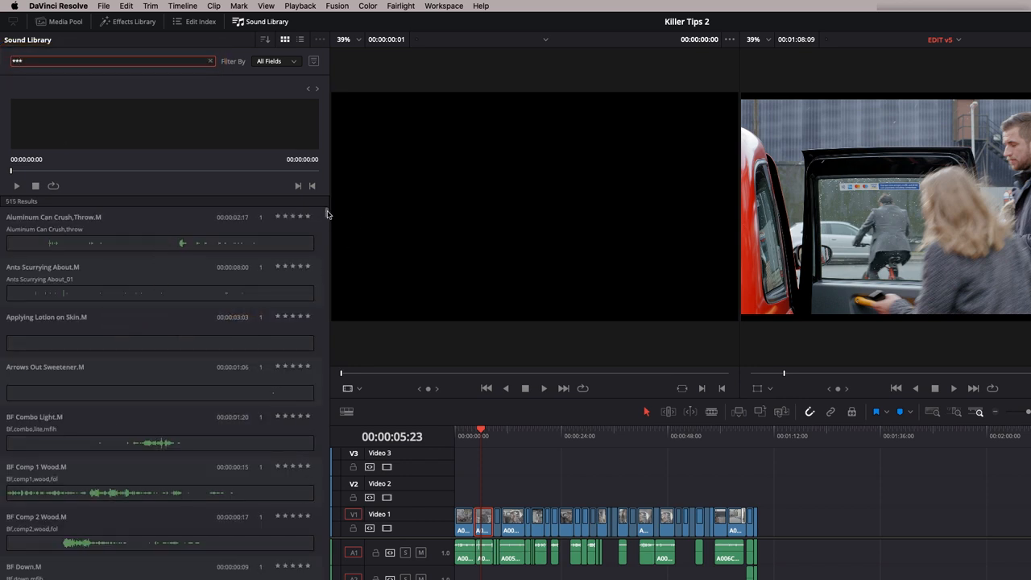
{"action": "scroll", "scroll_direction": "down", "scroll_amount": 3}
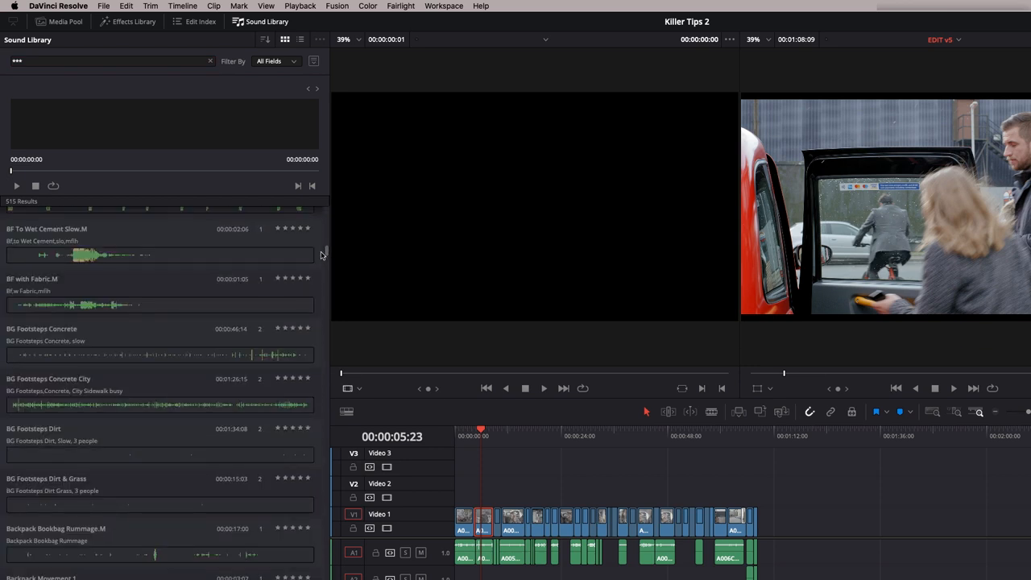
{"action": "scroll", "scroll_direction": "down", "scroll_amount": 3}
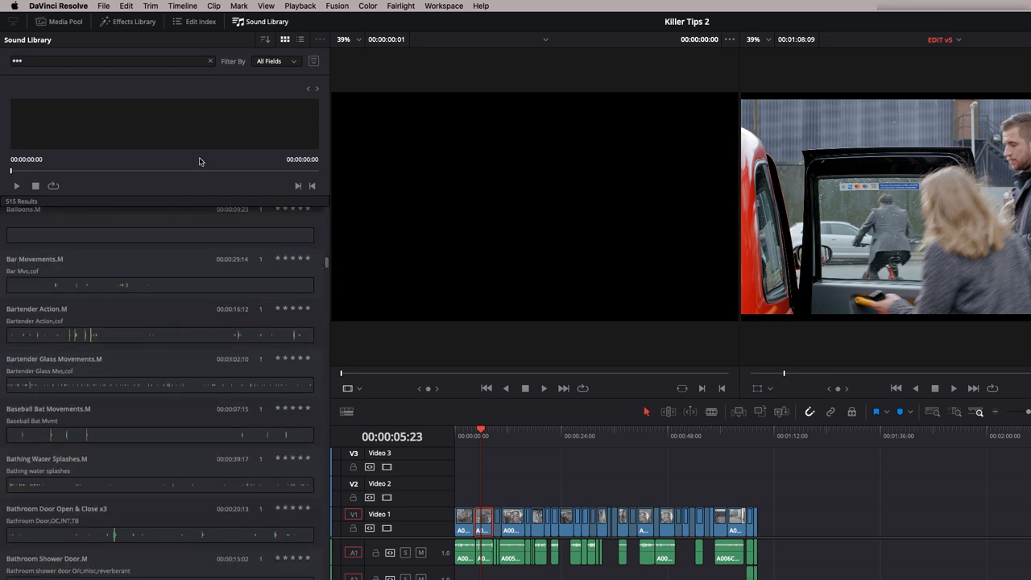
{"action": "left_click", "coordinate": [110, 62]}
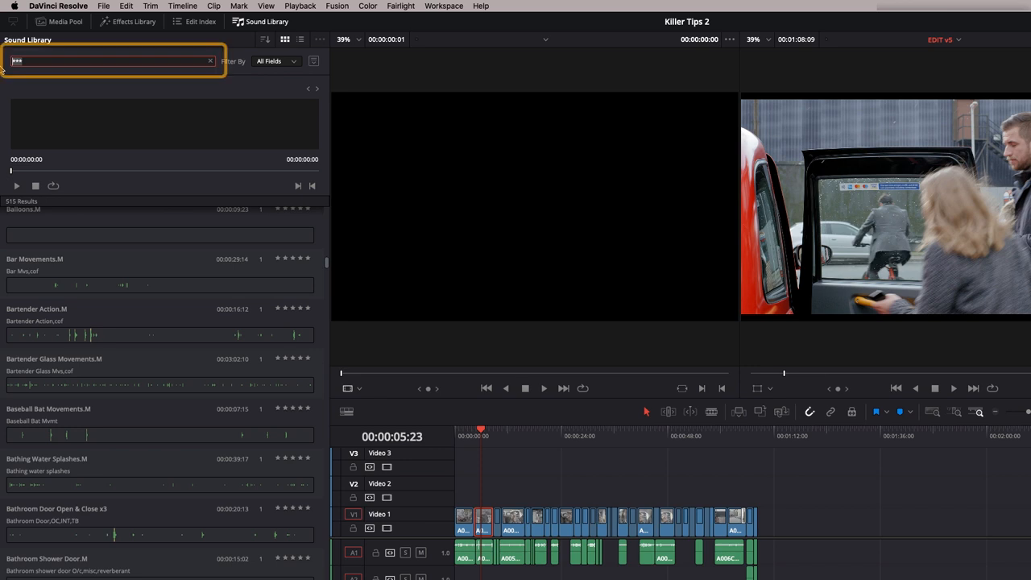
{"action": "type", "text": "car engine"}
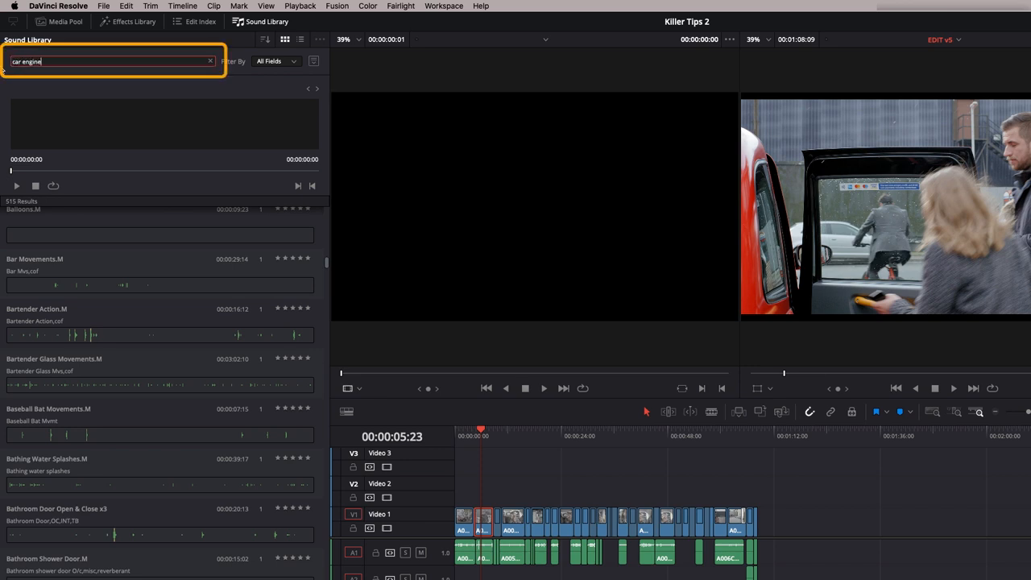